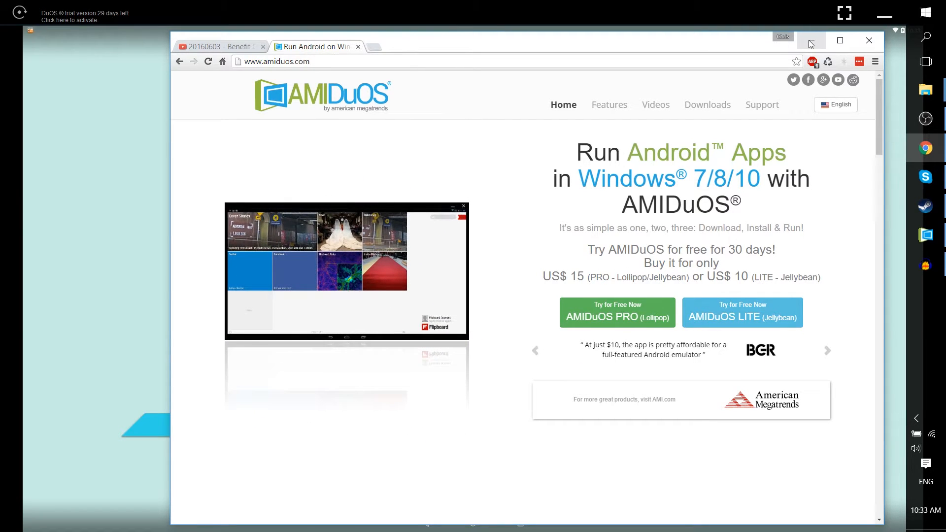
Step: Minimize the Chrome browser to reveal the AMIDuOS home screen and installed apps
left_click(812, 40)
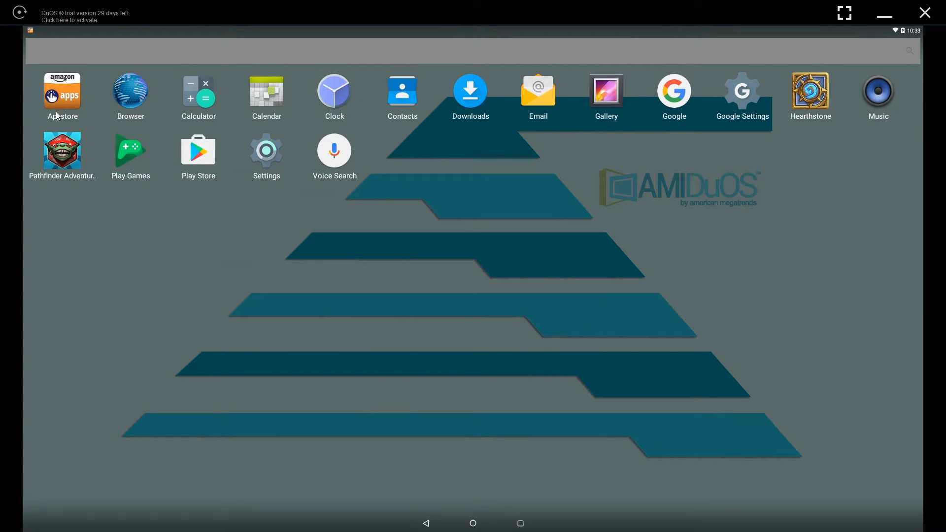
mouse_move(808, 102)
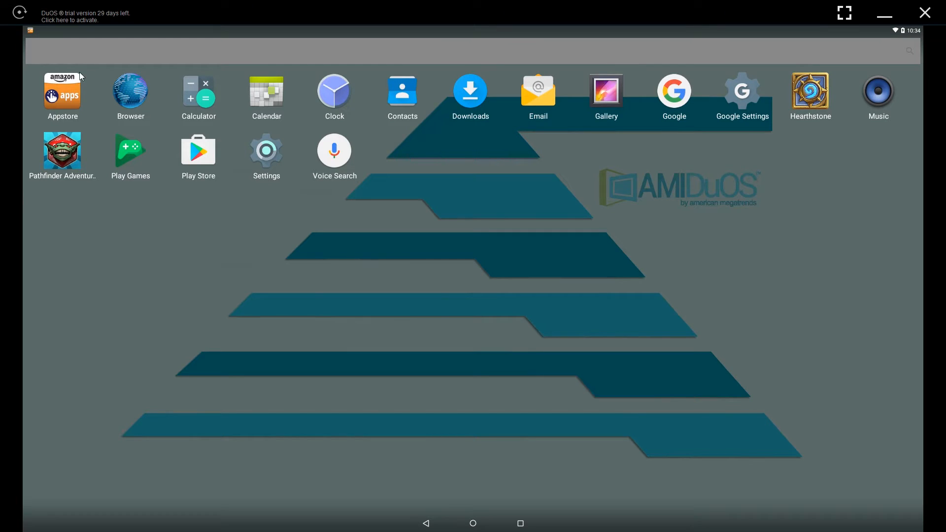
mouse_move(63, 96)
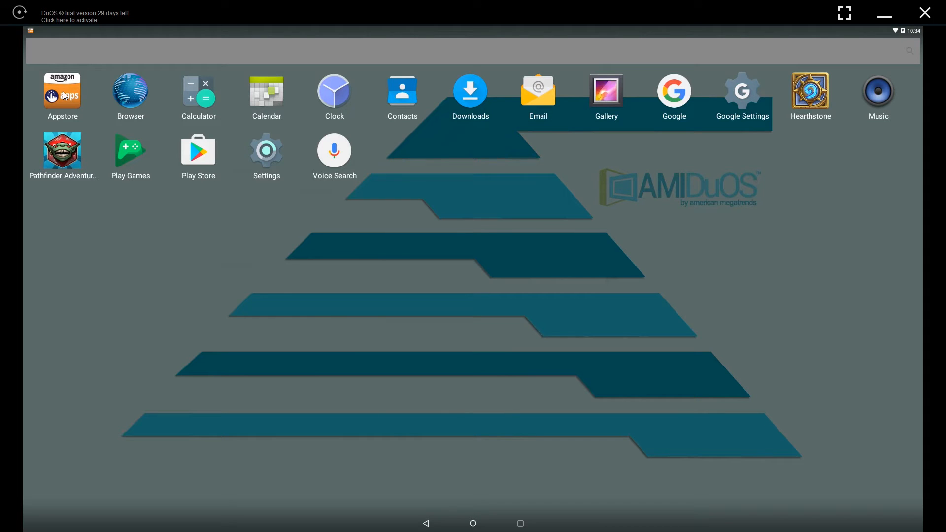
mouse_move(613, 154)
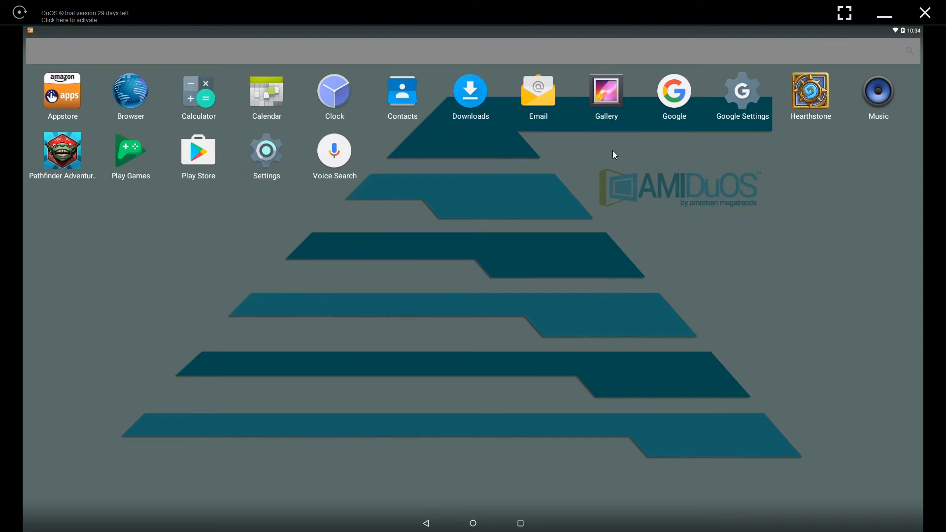
mouse_move(810, 94)
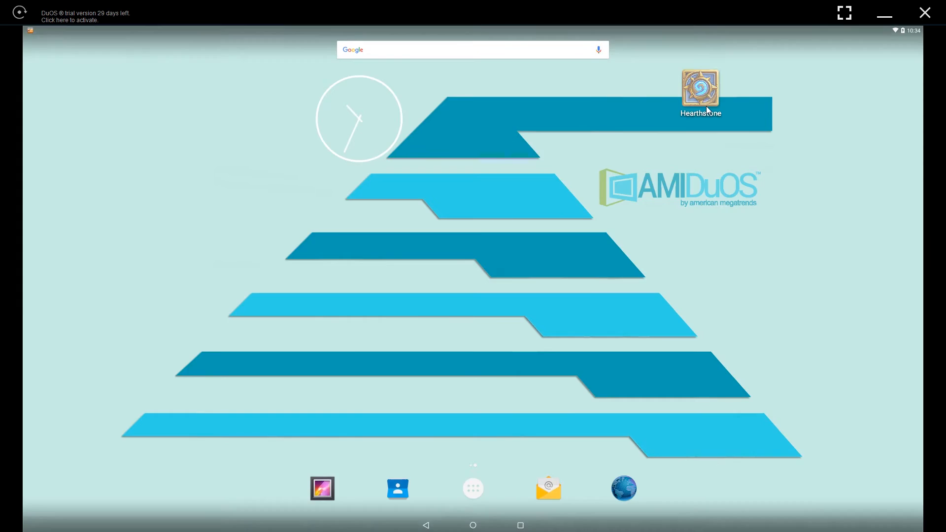
Step: Launch Pathfinder Adventures full screen and dismiss the 'swipe down to exit' tip
left_click(700, 89)
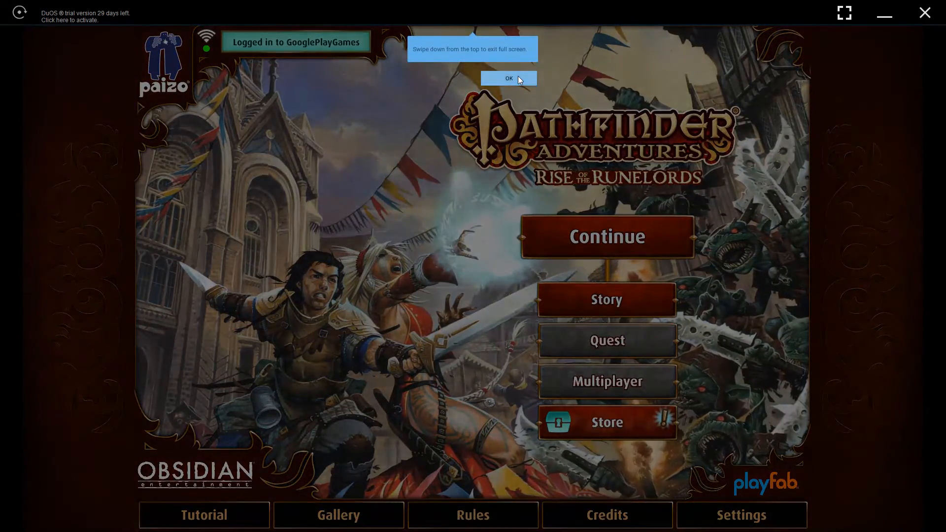
left_click(508, 78)
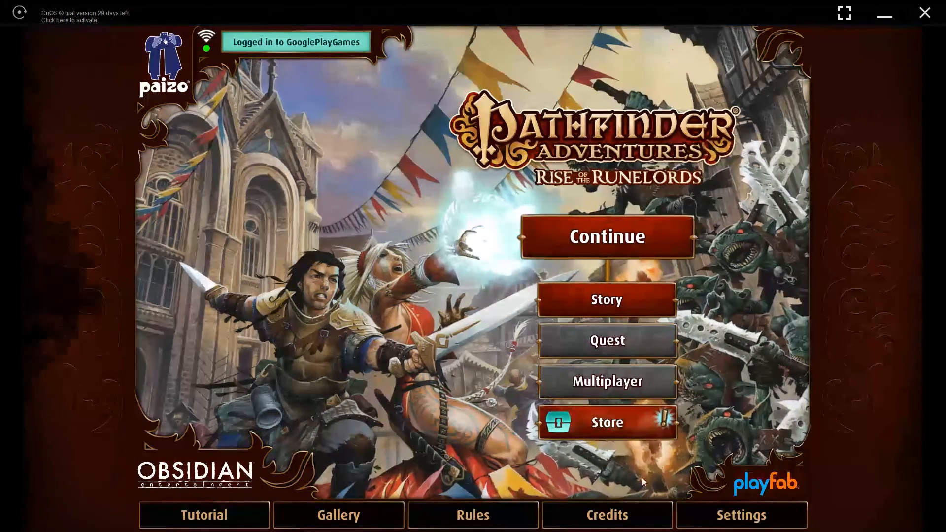
left_click(607, 237)
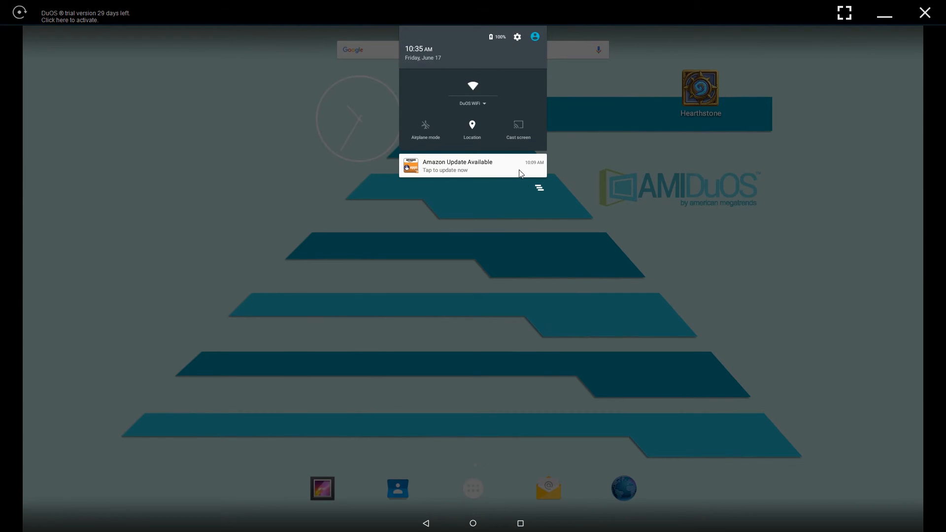
mouse_move(502, 177)
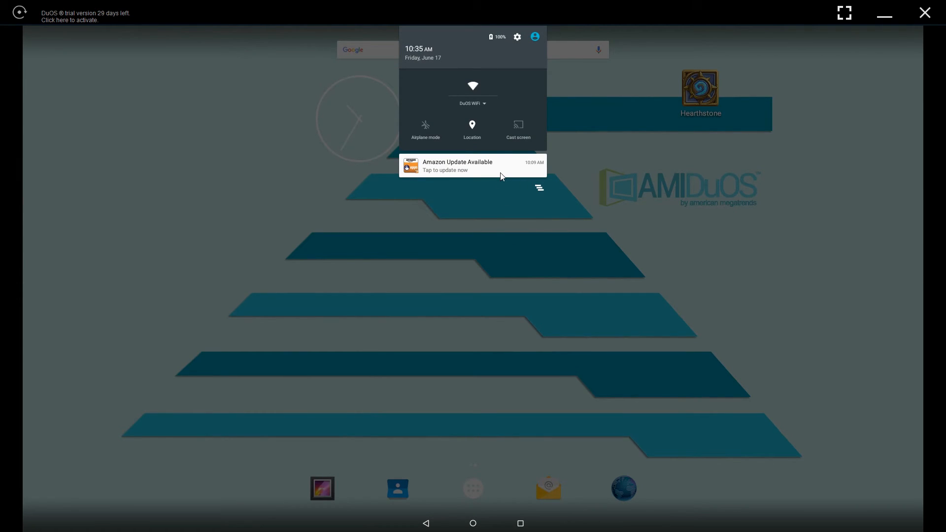
Step: Open the 'Amazon Update Available' notification, then close the Appstore install prompt
left_click(473, 166)
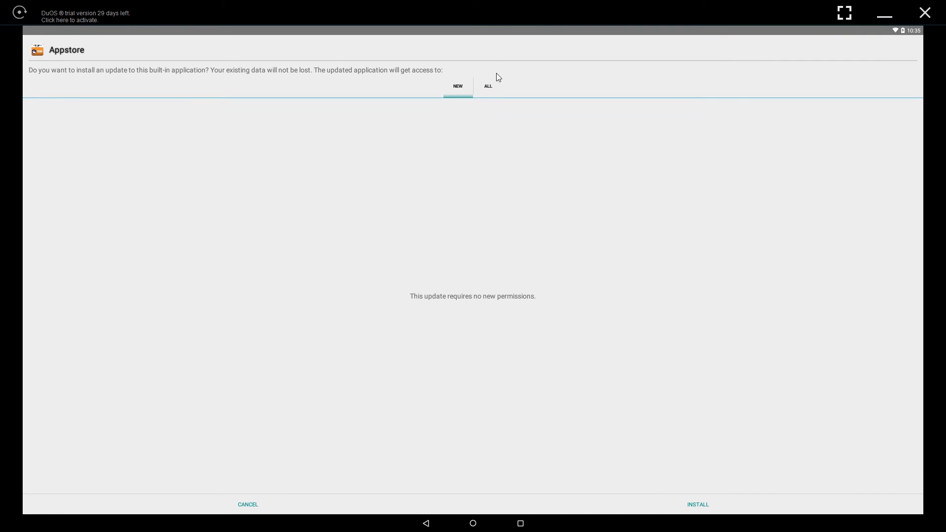
left_click(698, 505)
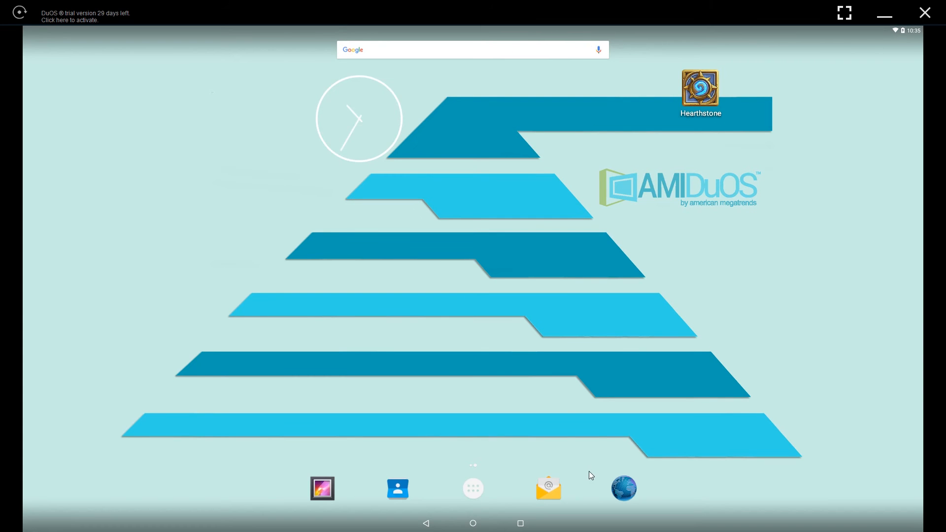
mouse_move(640, 240)
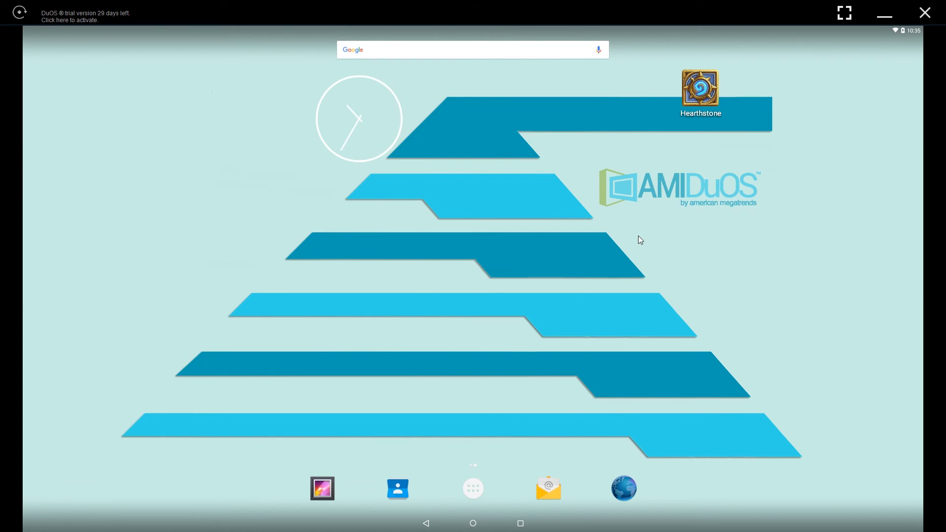